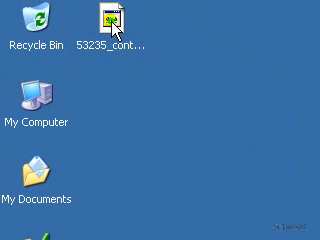
Open the long-numbered downloaded file from the desktop, bringing up 7-zip.org in Firefox
double_click(112, 20)
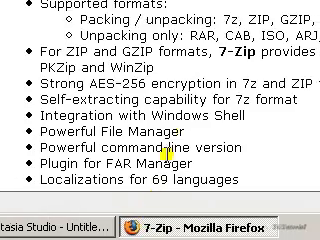
Scroll through 7-Zip's supported-formats list, then cancel the setup dialog without installing
scroll("up", 3)
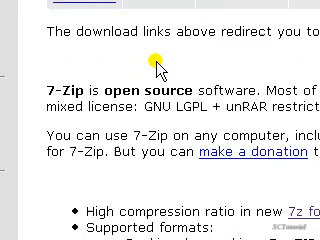
scroll("up", 3)
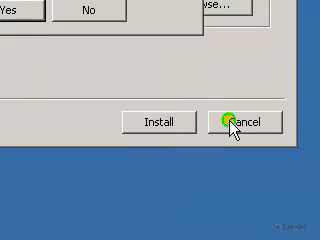
left_click(246, 120)
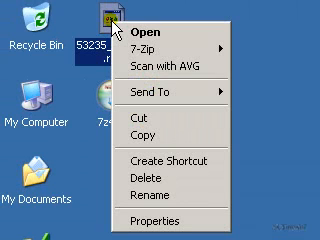
mouse_move(160, 48)
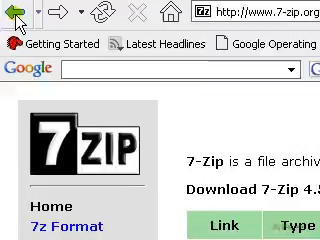
scroll("down", 3)
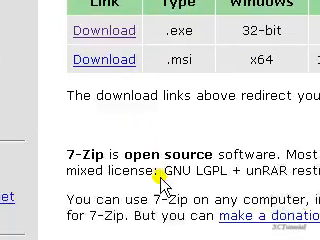
scroll("down", 3)
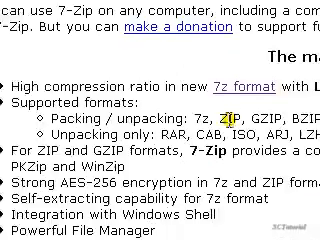
scroll("down", 3)
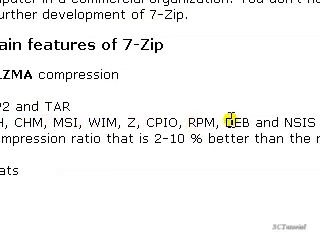
scroll("up", 3)
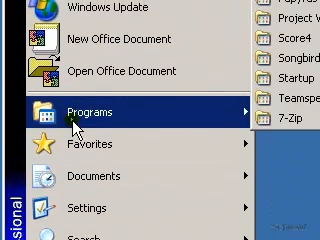
Launch 7-Zip File Manager from Start > Programs, browse the Computer drive list, then close it
left_click(292, 112)
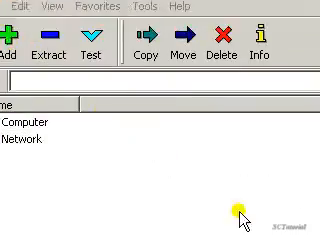
left_click(40, 48)
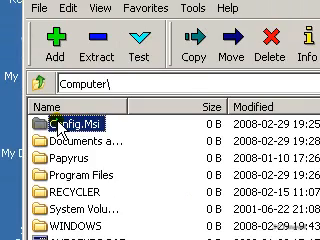
scroll("down", 3)
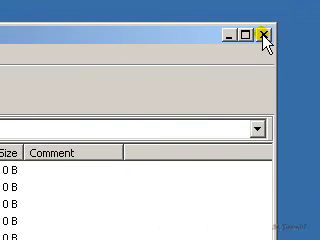
left_click(264, 32)
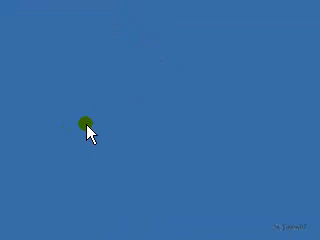